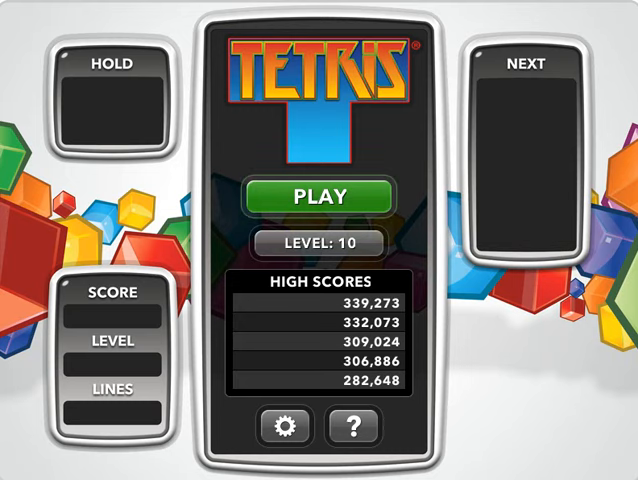
Start a new level-10 game from the title screen and pause it with score still zero.
left_click(320, 196)
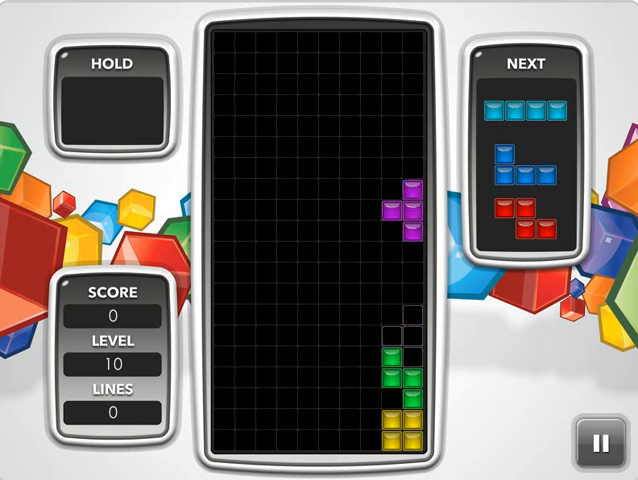
left_click(600, 444)
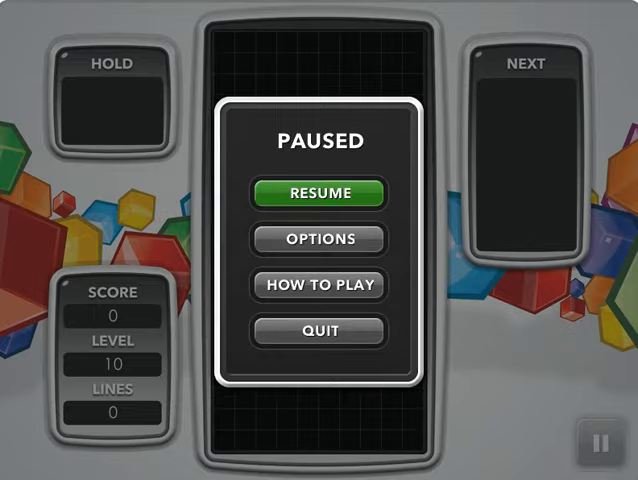
Resume the paused game and keep playing, moving and dropping pieces up to level 16.
left_click(318, 192)
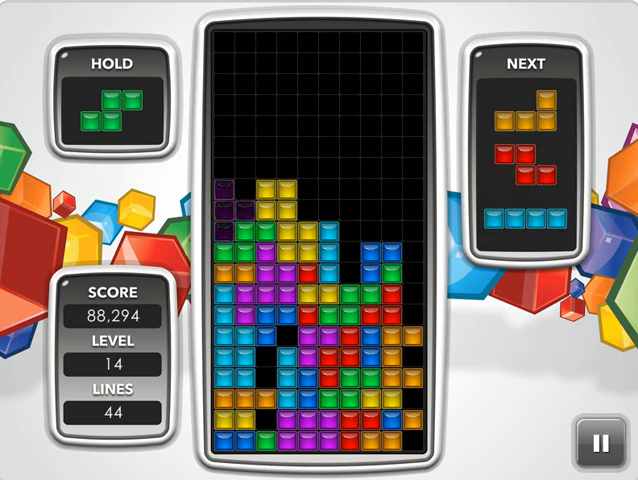
key("c")
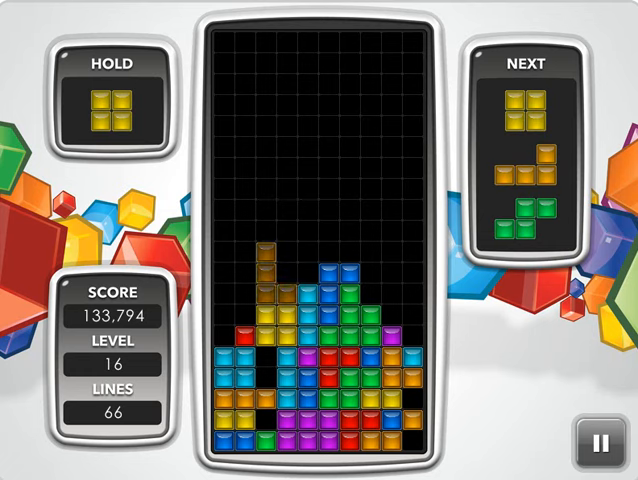
key("down")
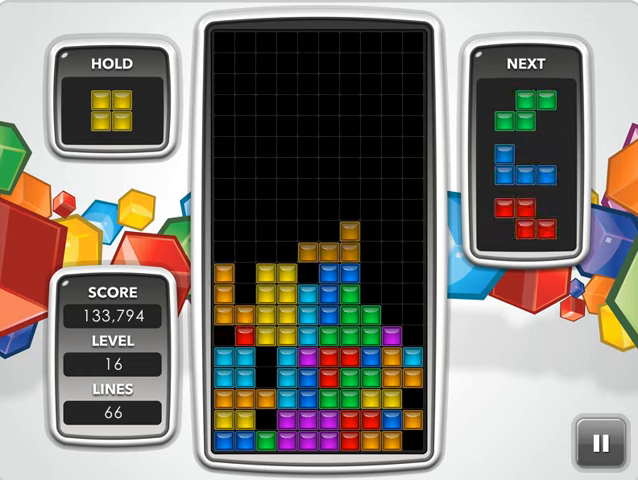